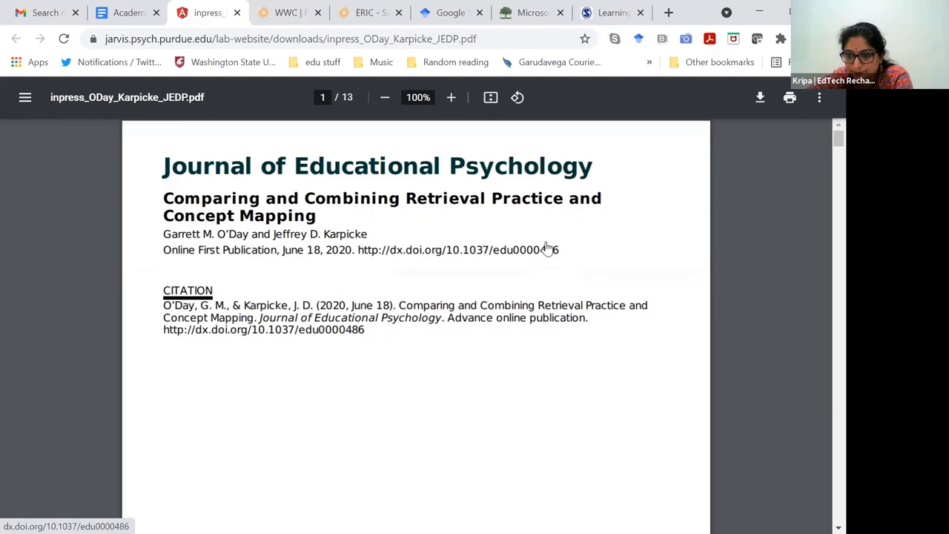
# Scroll to page 2 and briefly select the abstract paragraph to emphasise it.
pyautogui.scroll(-3)
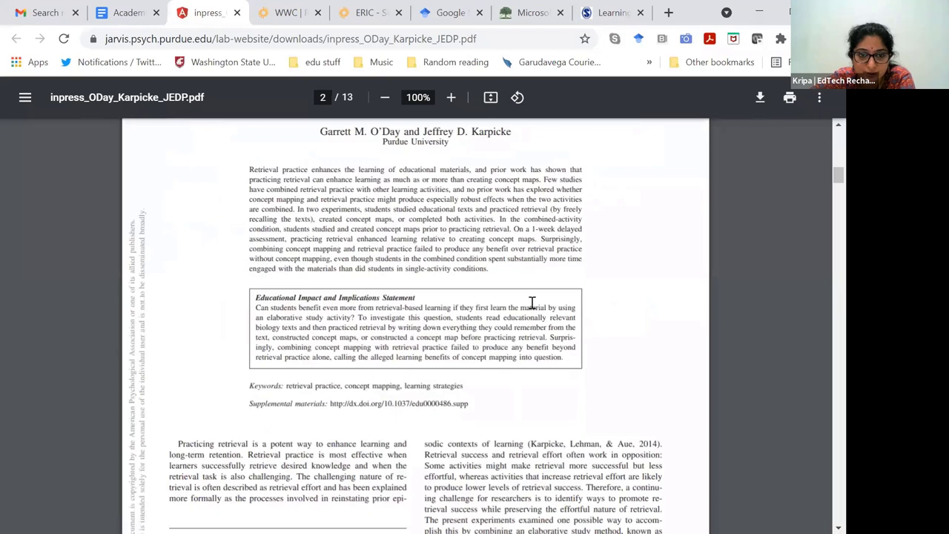
pyautogui.moveTo(249, 169); pyautogui.dragTo(488, 268)
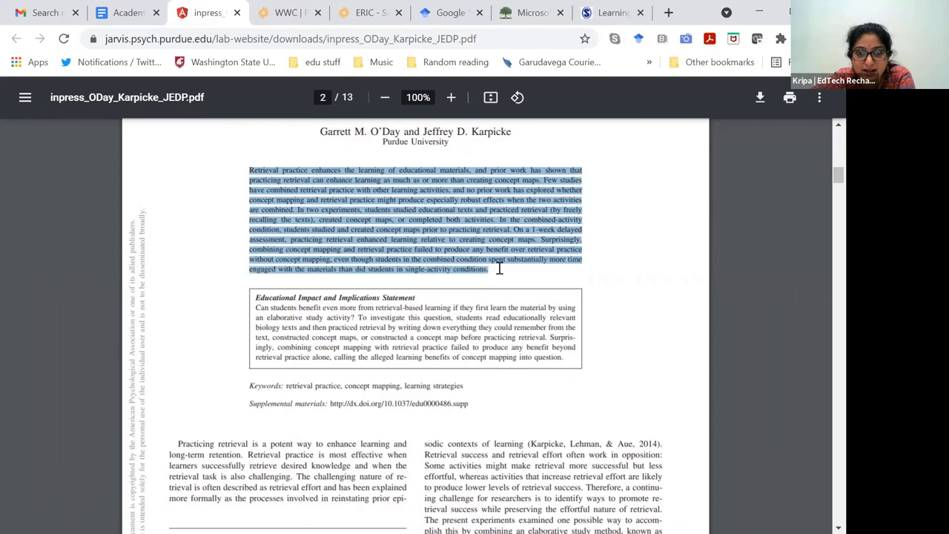
pyautogui.click(504, 270)
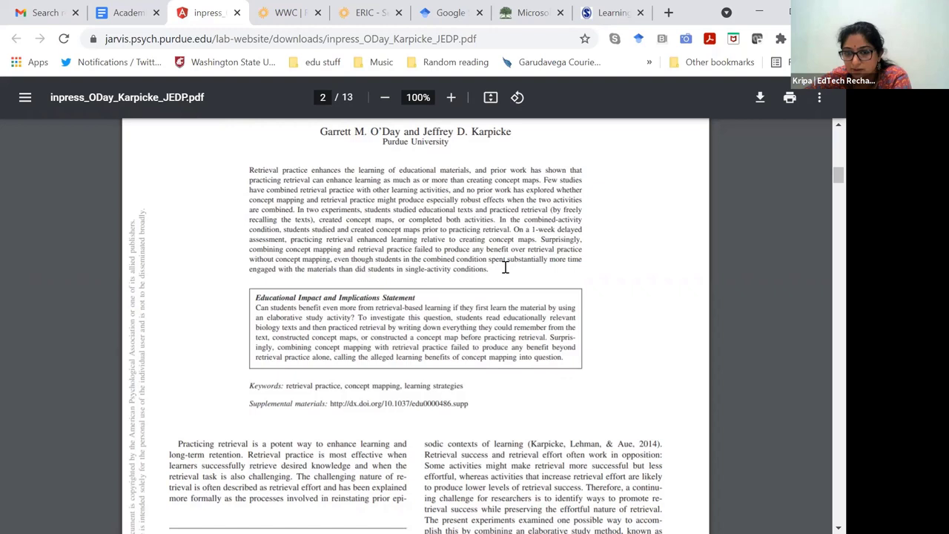
pyautogui.moveTo(519, 300)
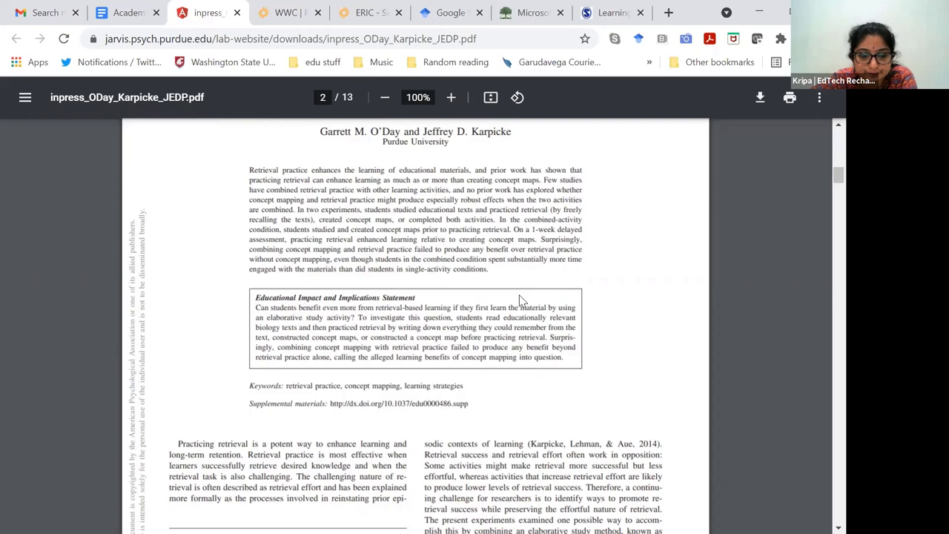
# Scroll through the introduction on pages 2–3 until the Experiment 1 heading appears.
pyautogui.scroll(-3)
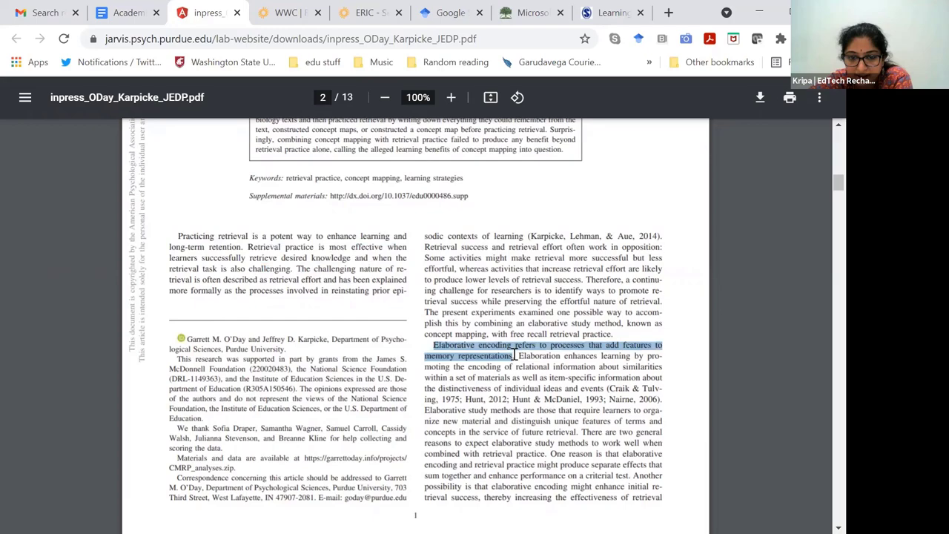
pyautogui.scroll(-3)
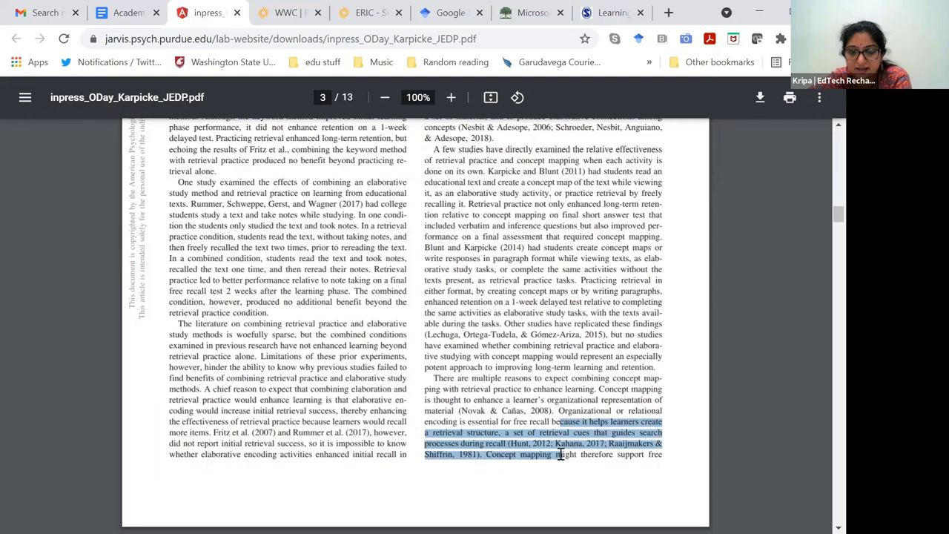
pyautogui.scroll(-3)
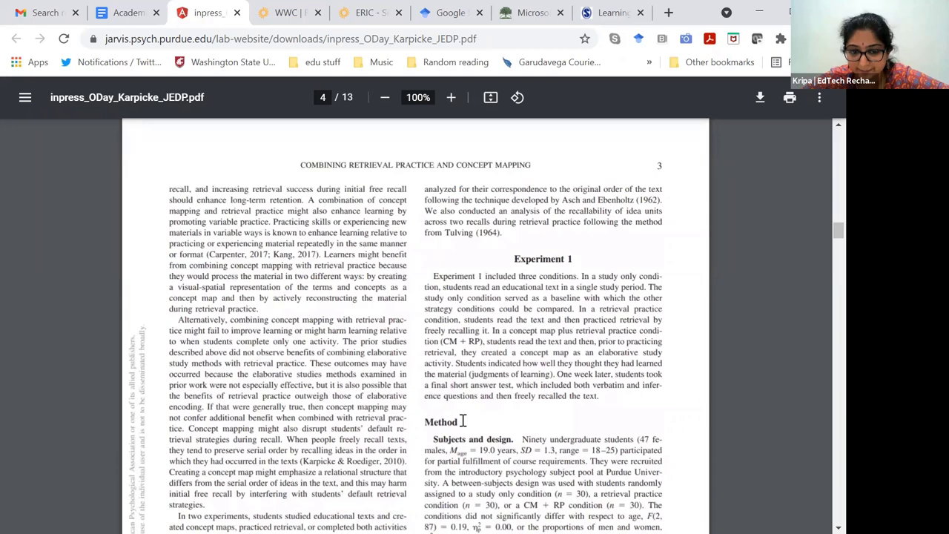
# Scroll down page 4 and select the Subjects and design paragraph under Method.
pyautogui.scroll(-3)
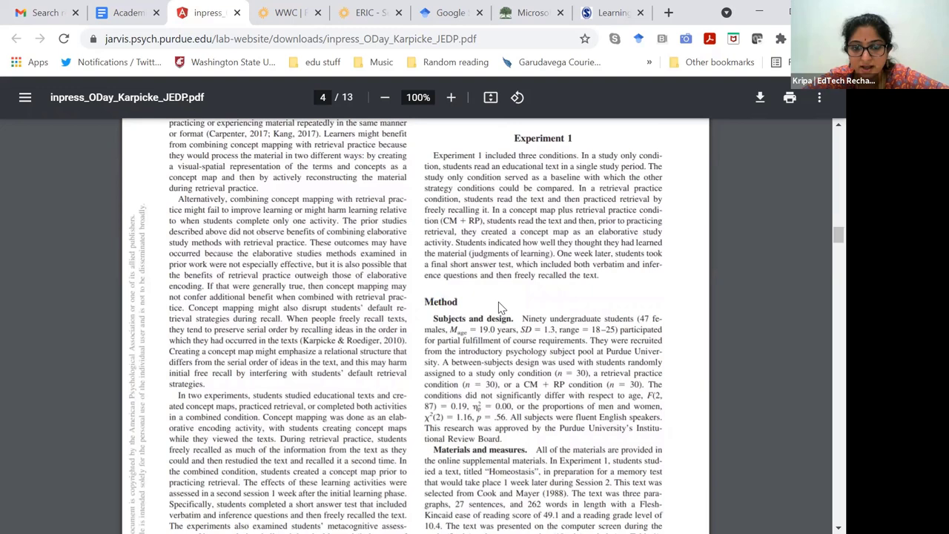
pyautogui.scroll(-3)
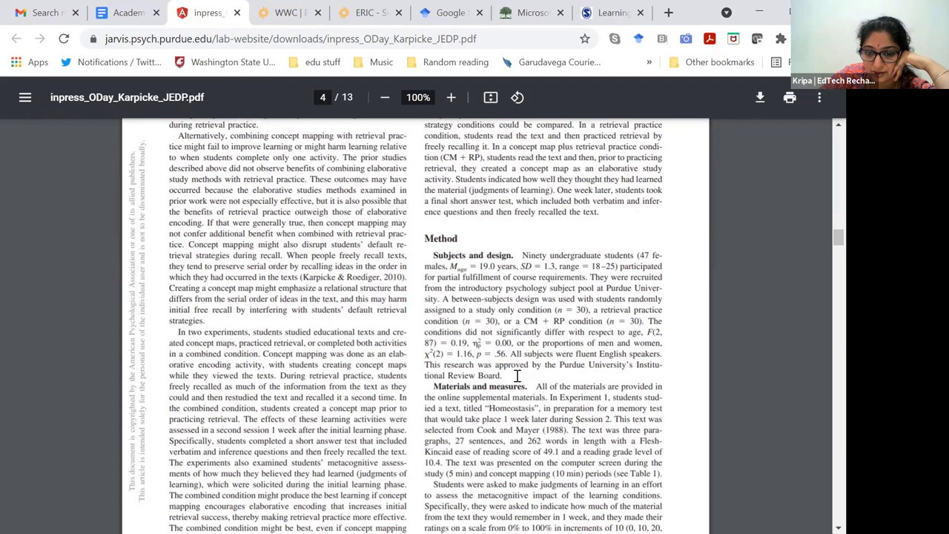
pyautogui.moveTo(522, 256); pyautogui.dragTo(620, 255)
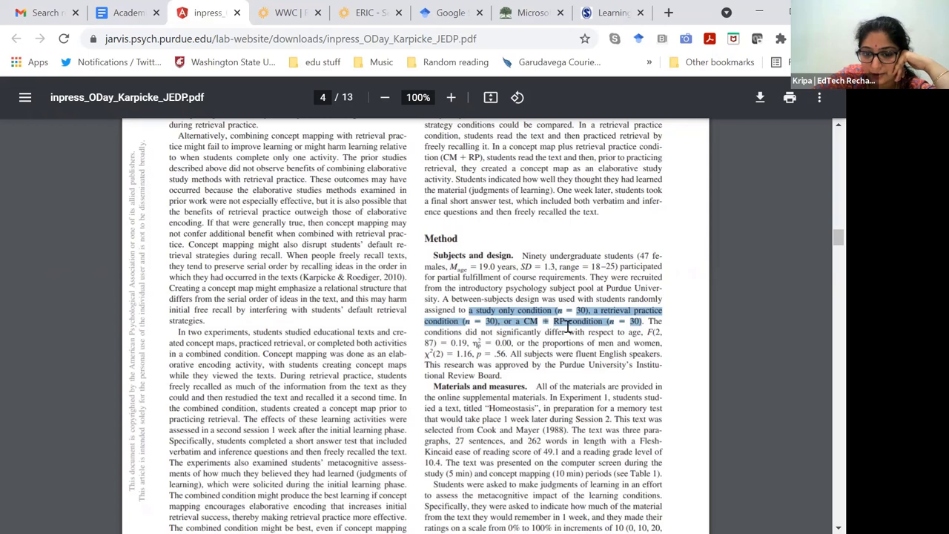
pyautogui.scroll(-3)
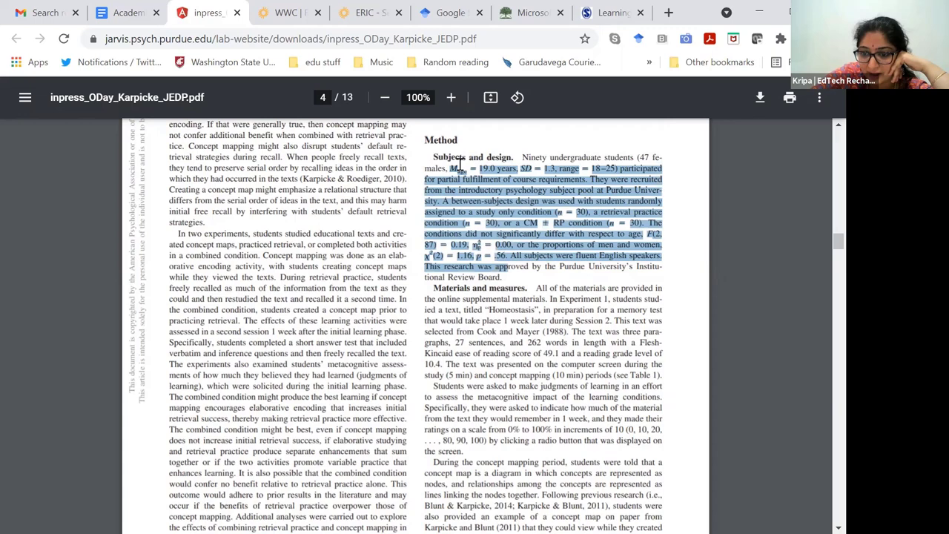
# Select the sentence beginning 'The text was three paragraphs', then continue to Table 1 on page 5.
pyautogui.scroll(-3)
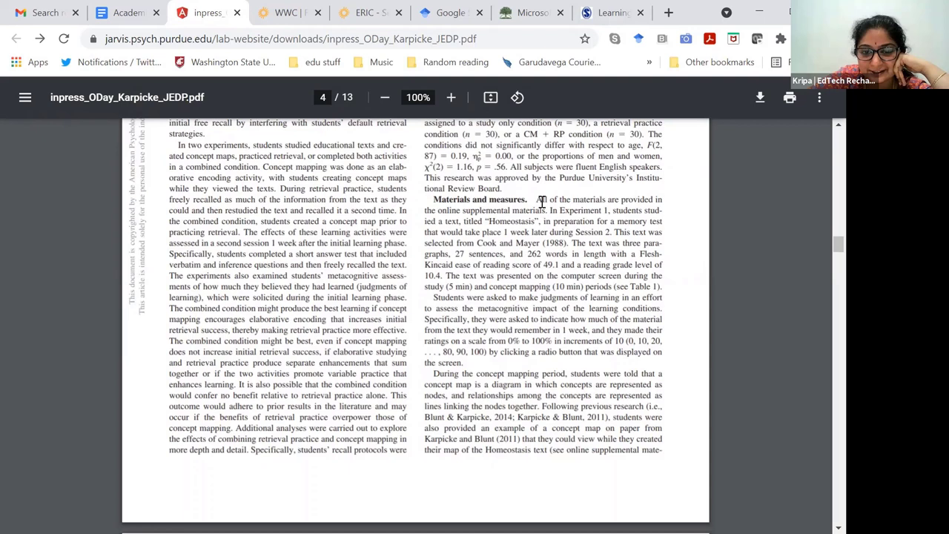
pyautogui.moveTo(572, 243); pyautogui.dragTo(605, 253)
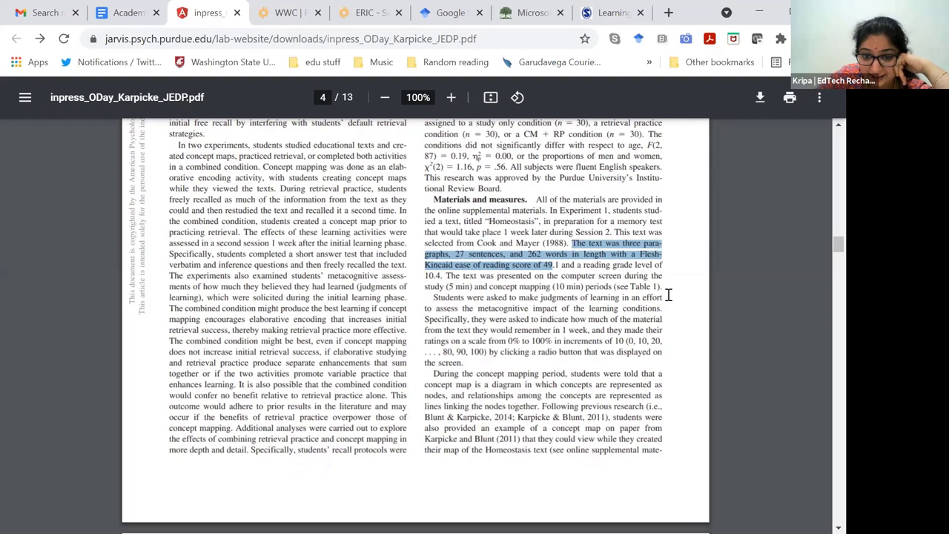
pyautogui.scroll(-3)
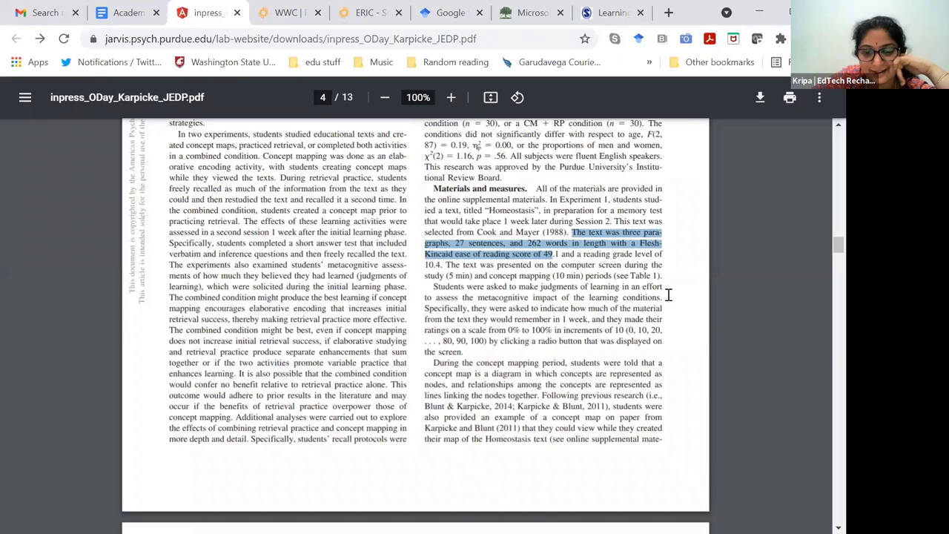
pyautogui.scroll(-3)
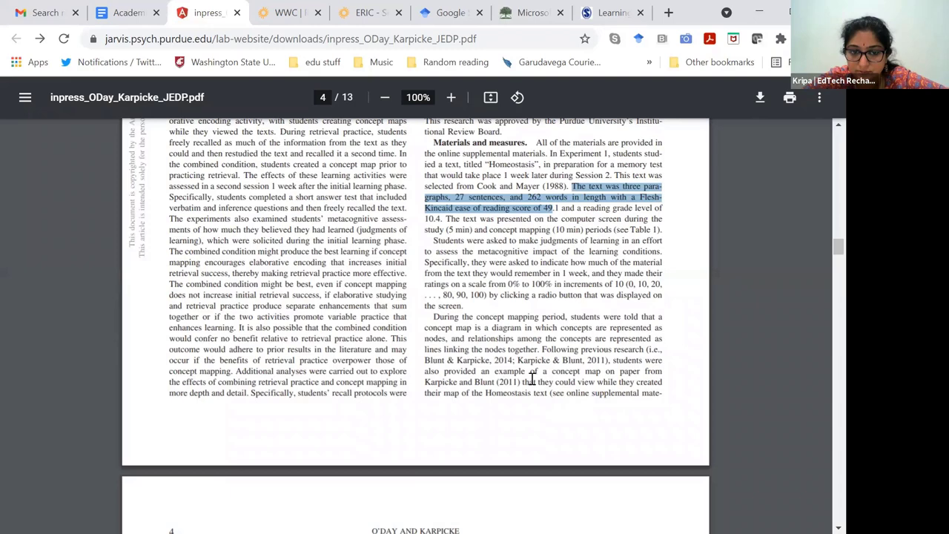
pyautogui.scroll(-3)
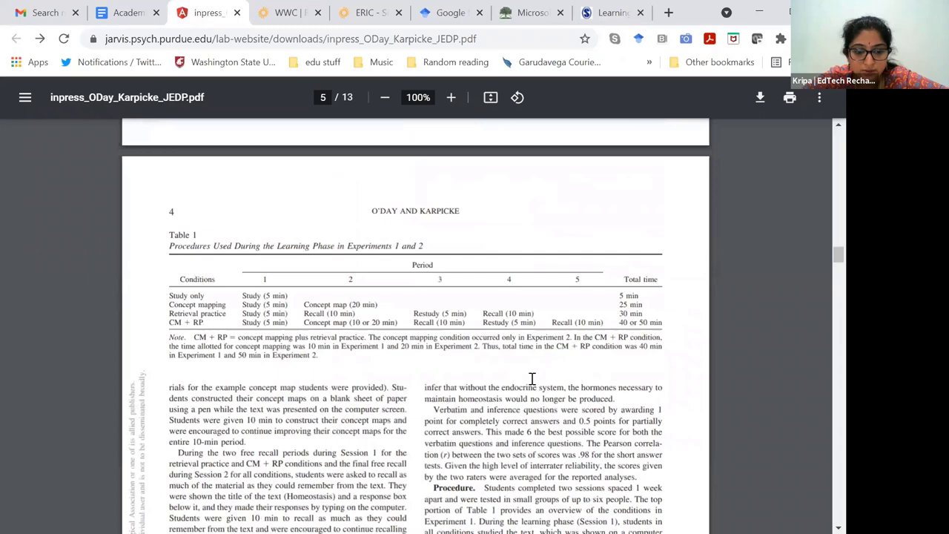
# Scroll past Table 1 until the Procedure paragraph on page 5 is visible.
pyautogui.scroll(-3)
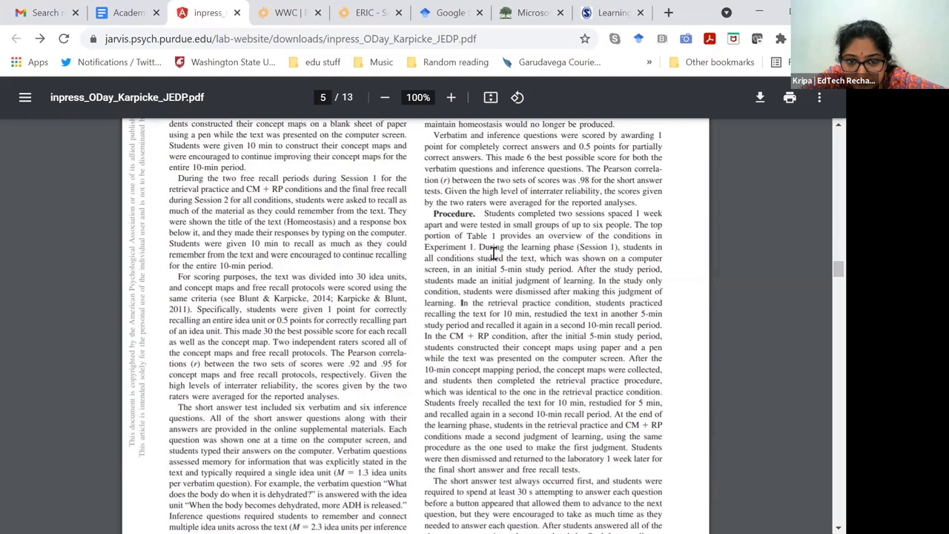
# Select the Procedure text from 'In the CM + RP condition' through 'completed the retrieval practice procedure'.
pyautogui.moveTo(480, 246); pyautogui.dragTo(590, 281)
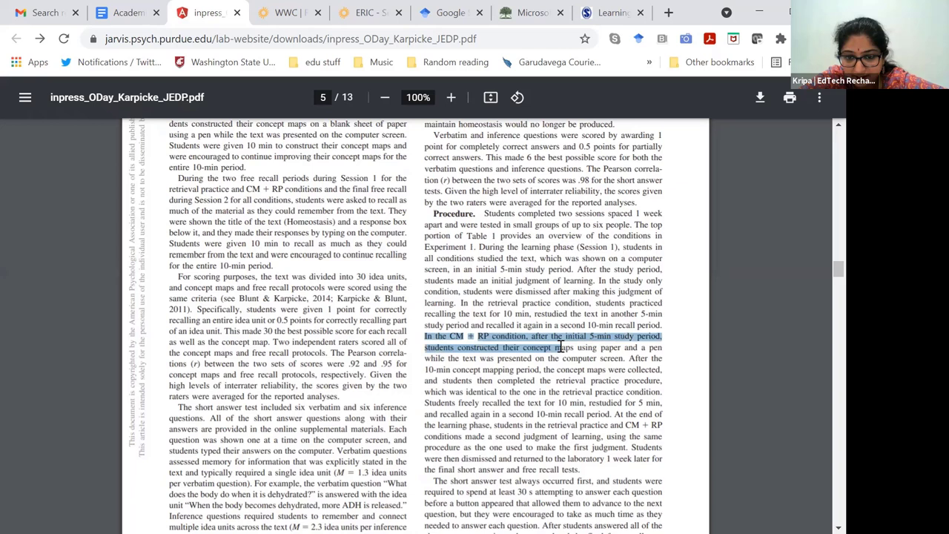
pyautogui.moveTo(556, 347); pyautogui.dragTo(605, 380)
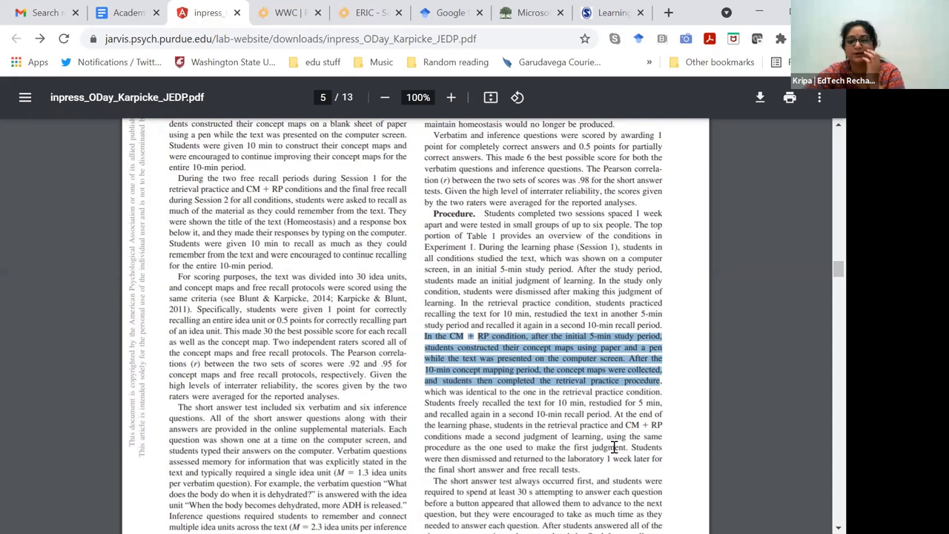
# Scroll through pages 6–7 past Figure 1 to the Experiment 2 heading.
pyautogui.scroll(-3)
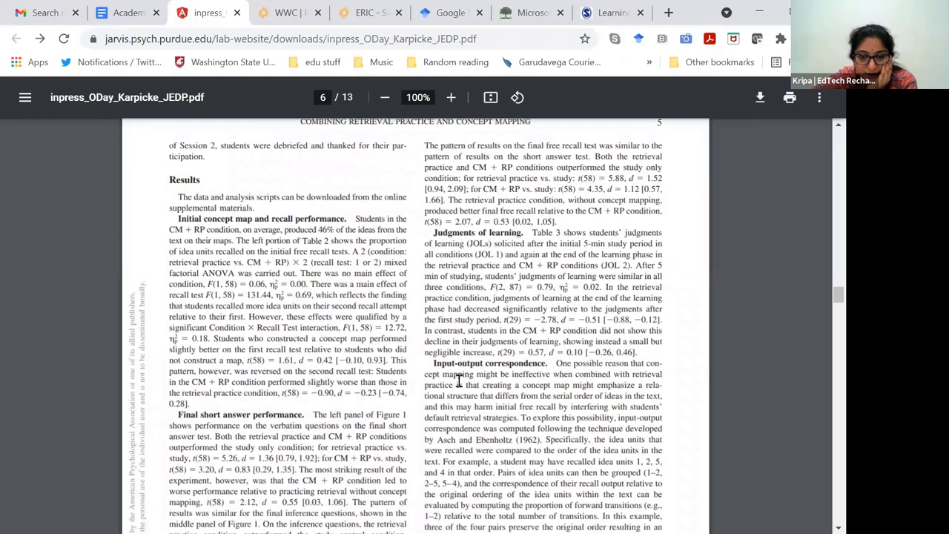
pyautogui.scroll(-3)
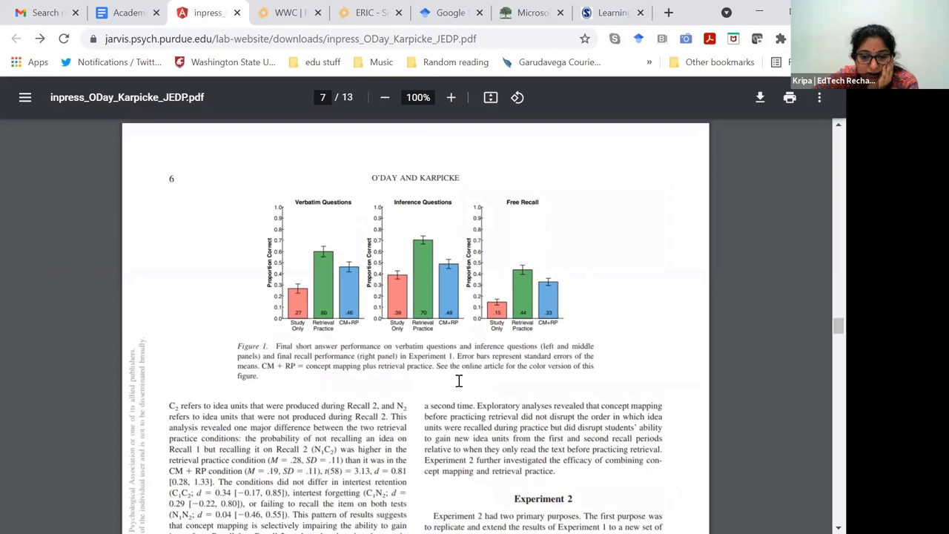
pyautogui.scroll(-3)
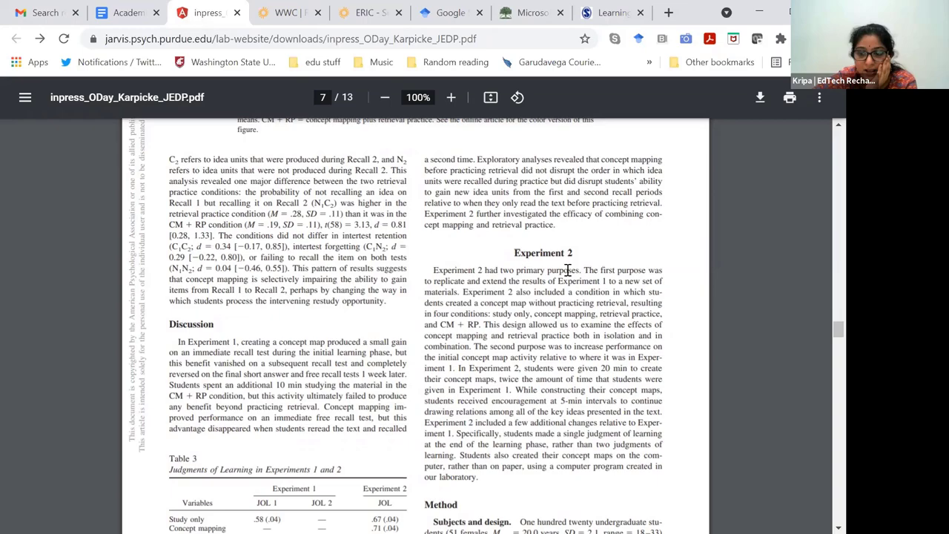
# Scroll through pages 9–10 to the General Discussion on page 11.
pyautogui.scroll(-3)
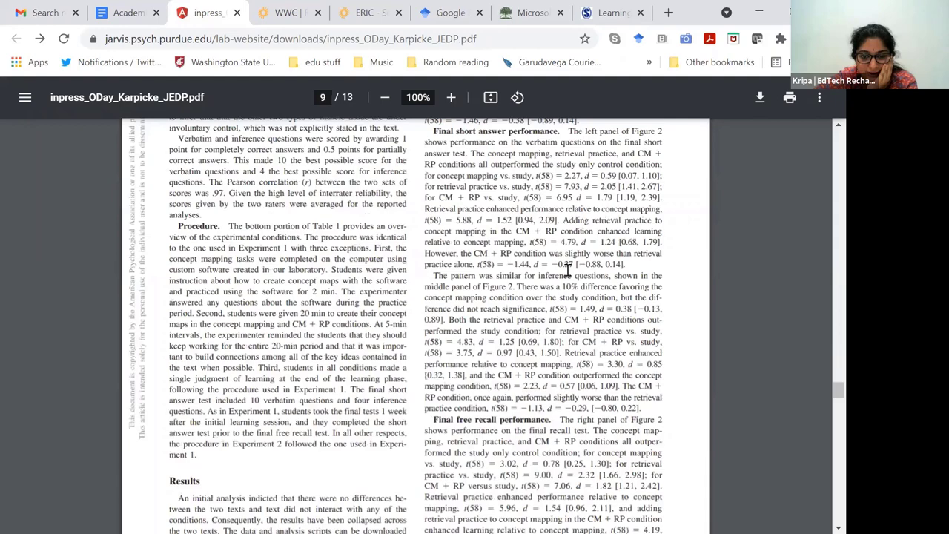
pyautogui.scroll(-3)
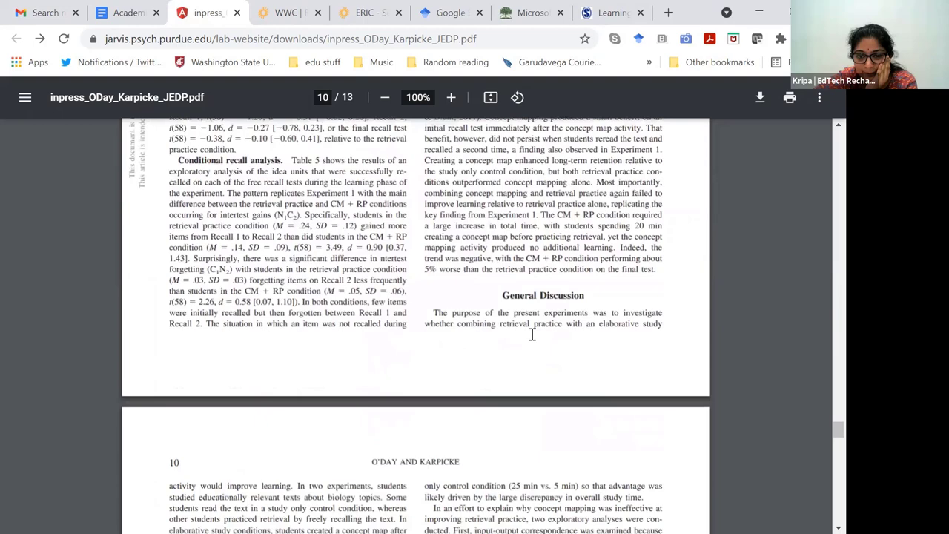
pyautogui.scroll(-3)
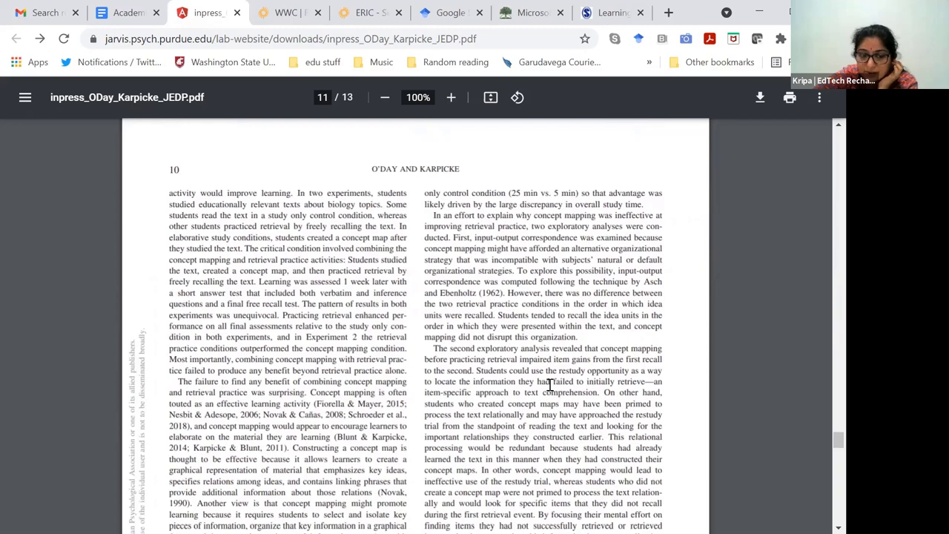
pyautogui.scroll(-3)
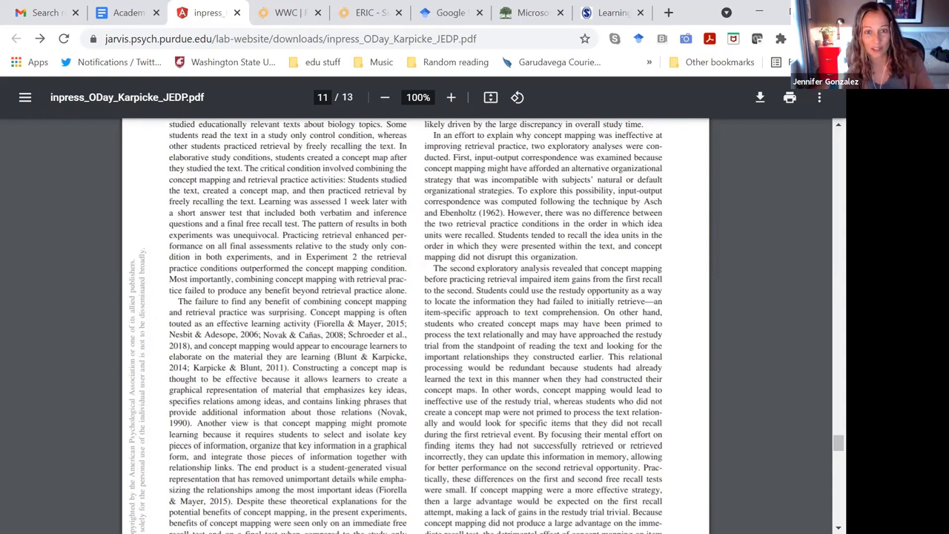
# Scroll down to the references on page 12, then back up to the prior-research passage on page 11.
pyautogui.scroll(-3)
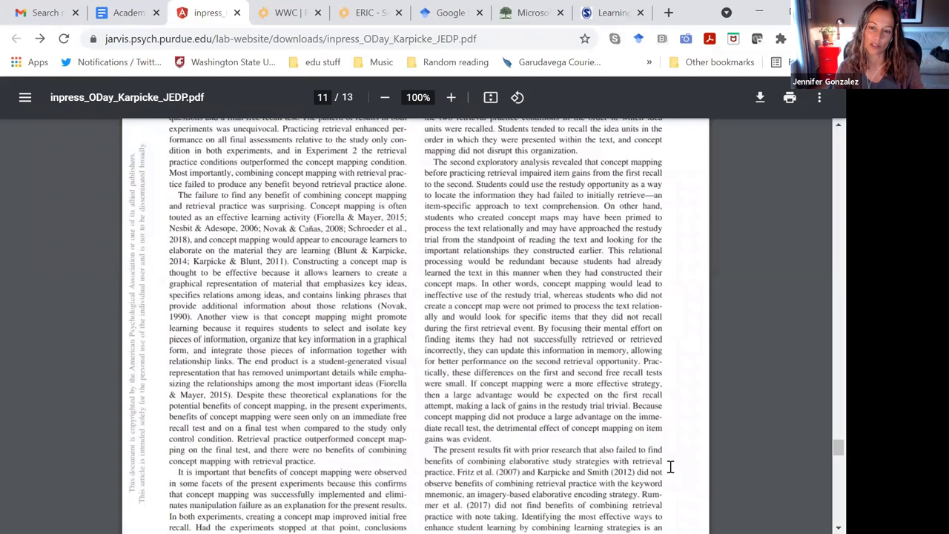
pyautogui.scroll(-3)
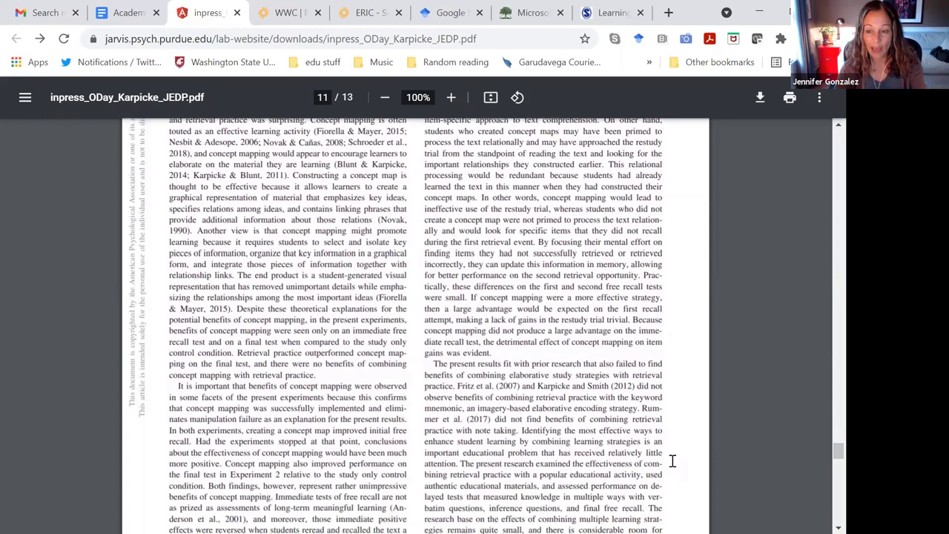
pyautogui.scroll(-3)
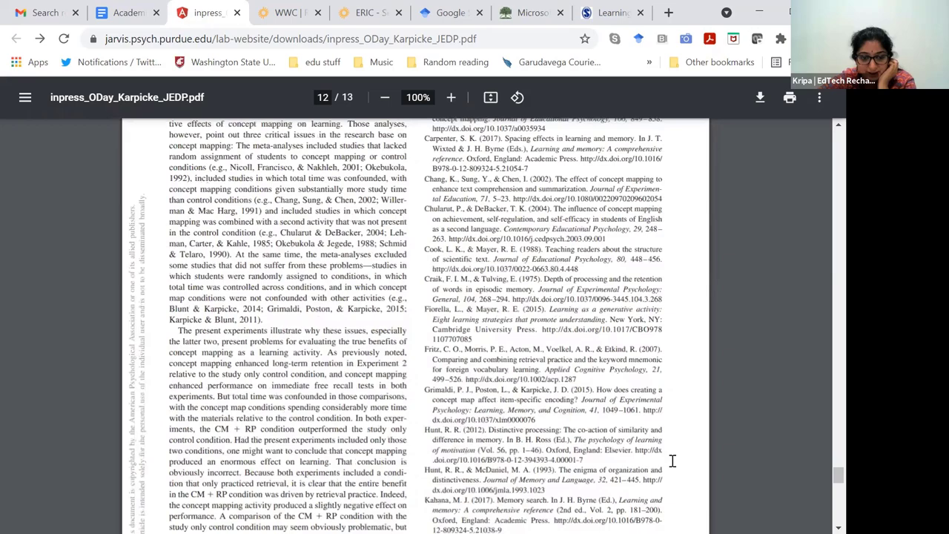
pyautogui.scroll(3)
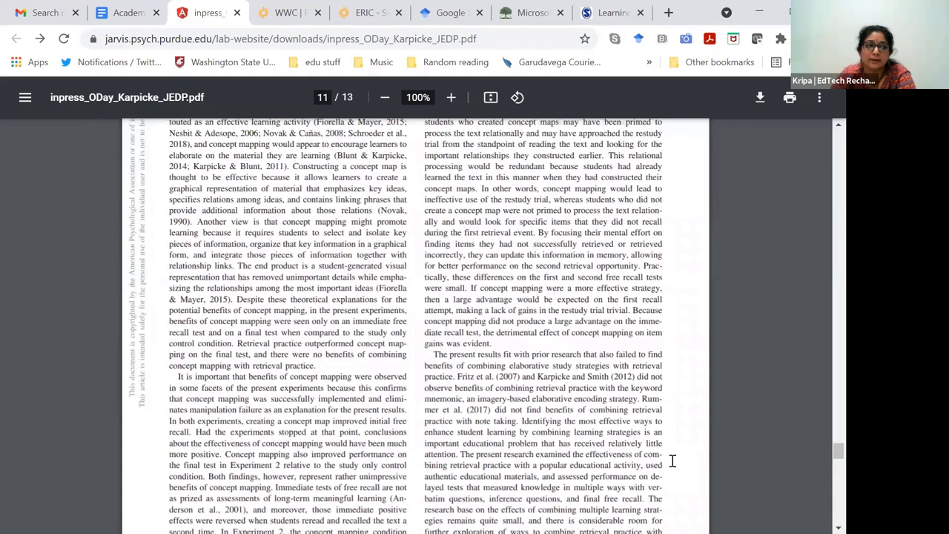